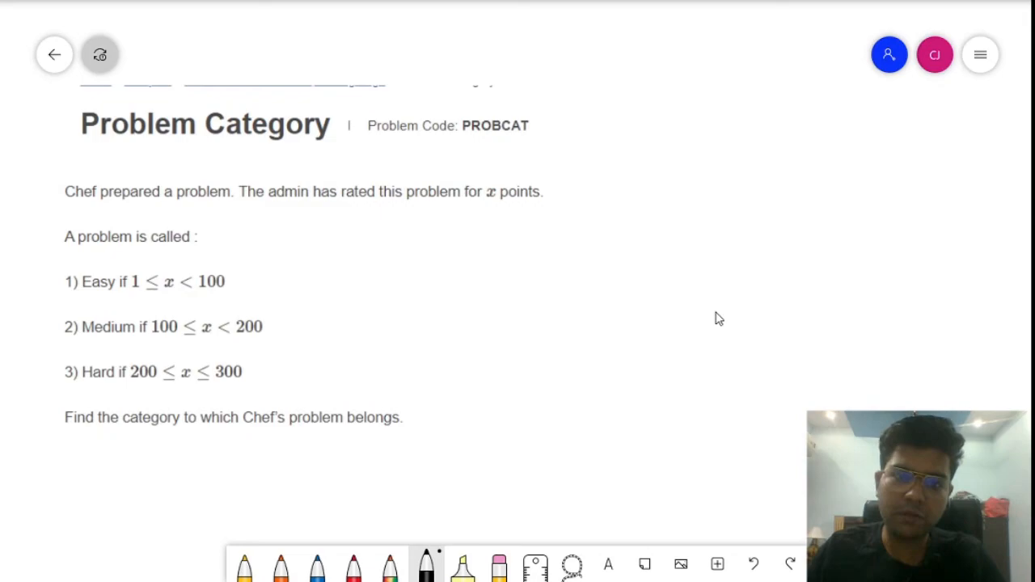
# - Underline 'x points' and the bounds 1, 100, 200, 300, and mark inclusive limits
pyautogui.moveTo(485, 202); pyautogui.dragTo(527, 204)
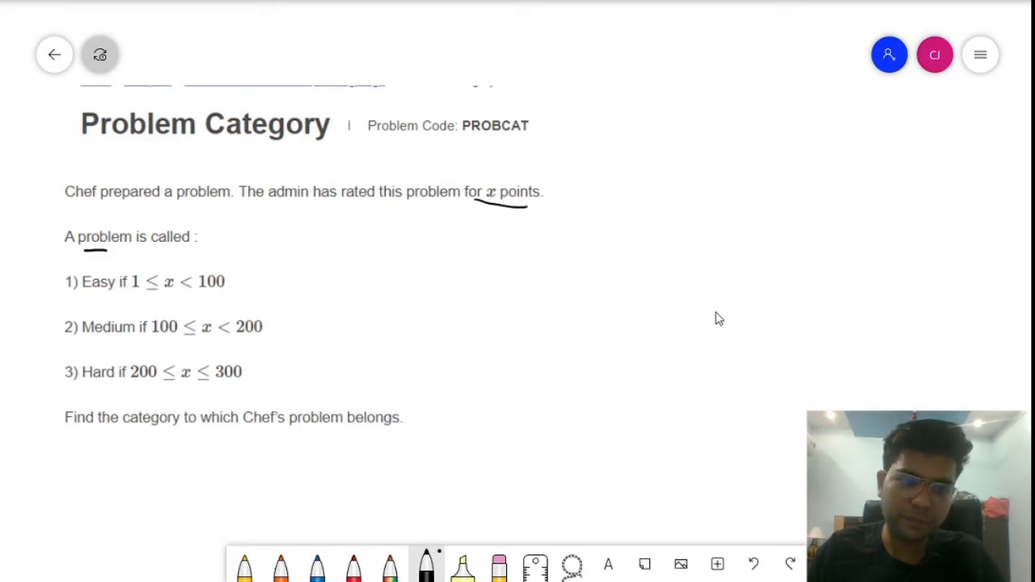
pyautogui.moveTo(149, 340); pyautogui.dragTo(178, 339)
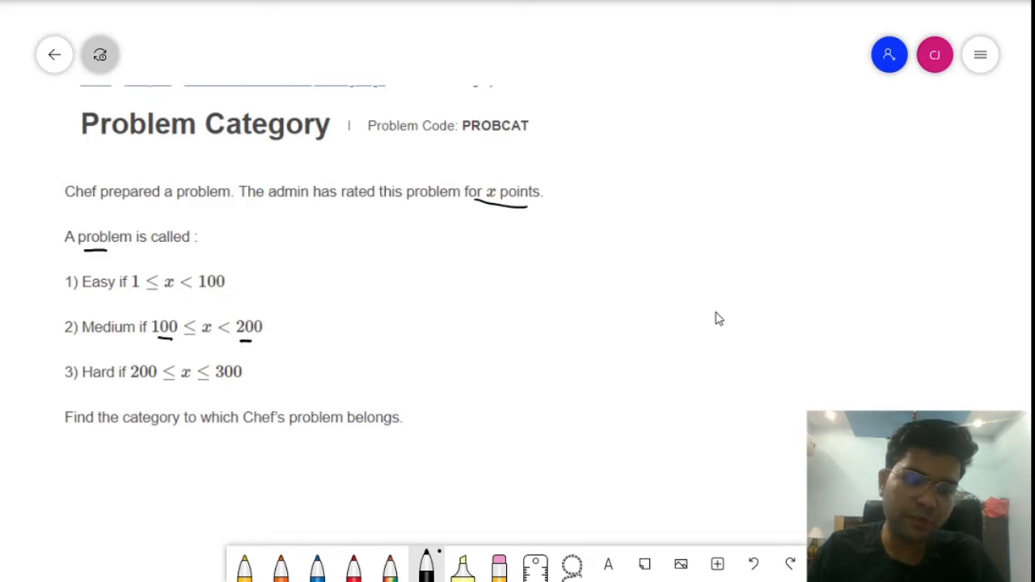
pyautogui.moveTo(132, 383); pyautogui.dragTo(155, 382)
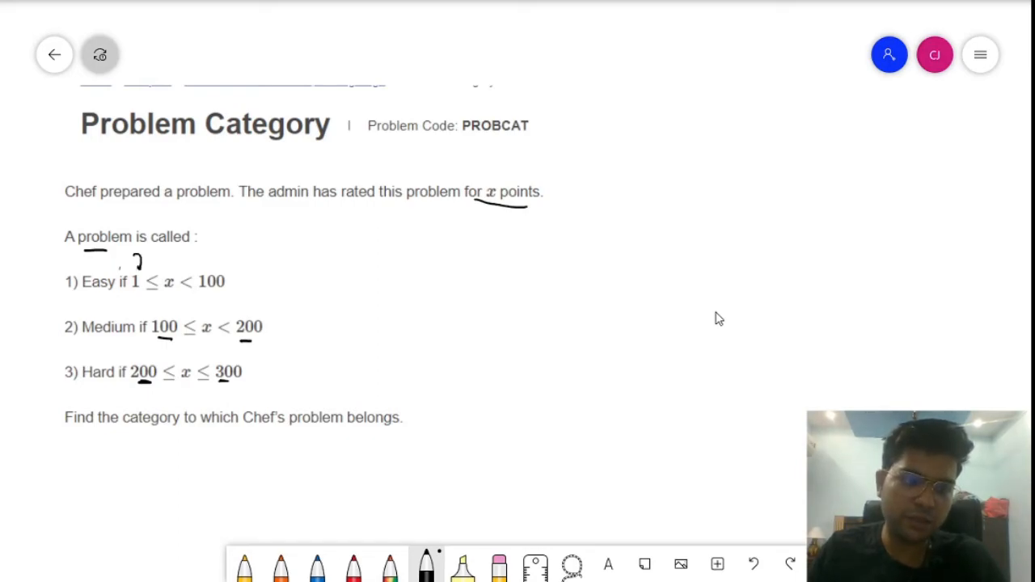
pyautogui.moveTo(194, 293); pyautogui.dragTo(228, 303)
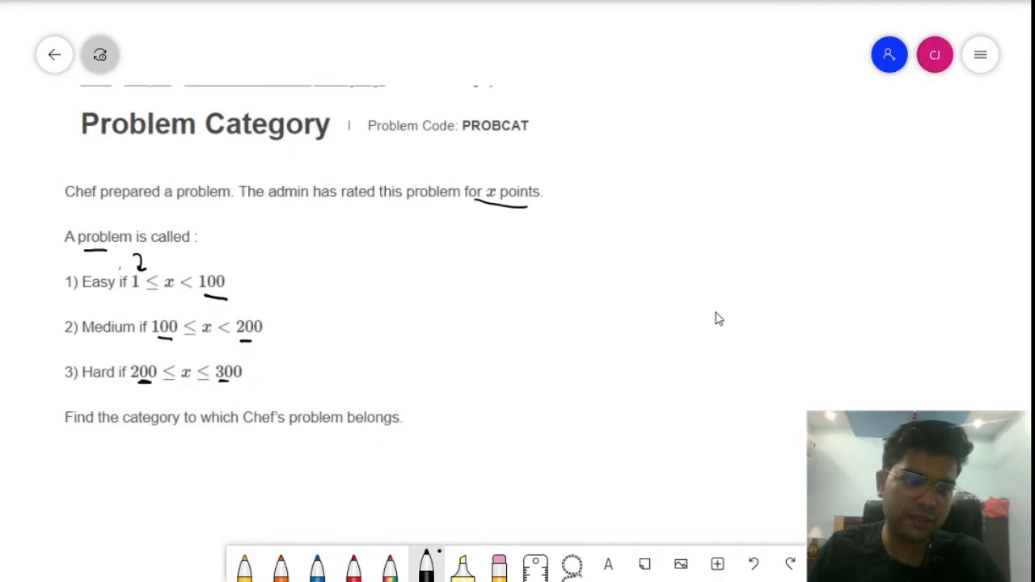
pyautogui.moveTo(161, 303); pyautogui.dragTo(174, 320)
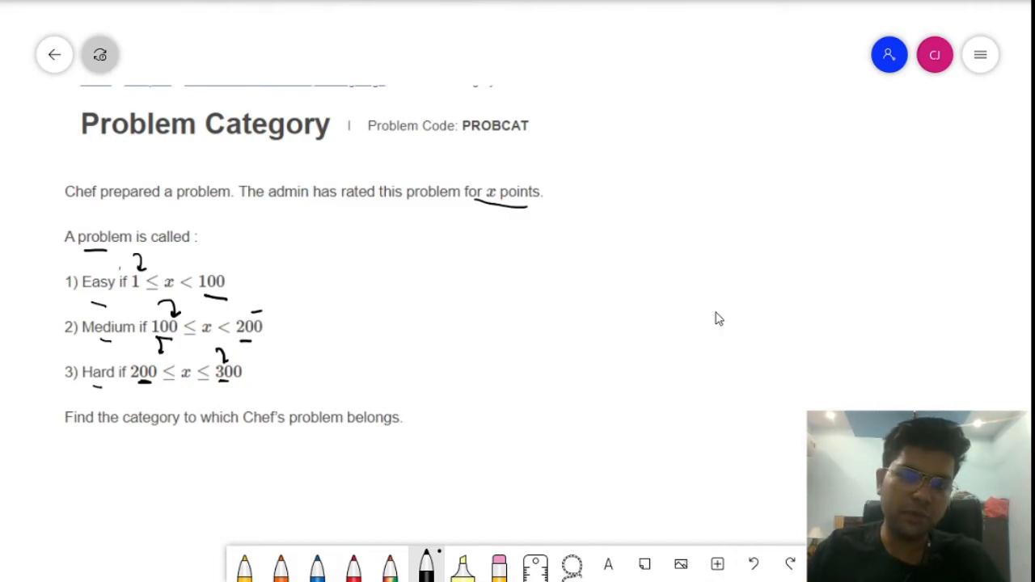
# - Handwrite 121 and 200 beside the statement, with arrows to the Medium, Hard and Easy ranges
pyautogui.moveTo(457, 238); pyautogui.dragTo(493, 226)
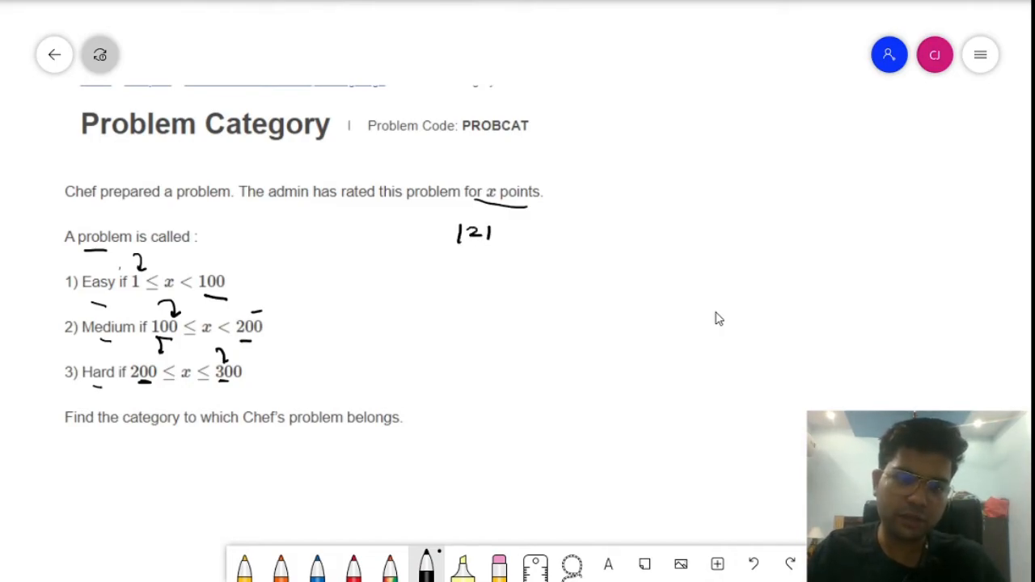
pyautogui.moveTo(404, 250); pyautogui.dragTo(283, 315)
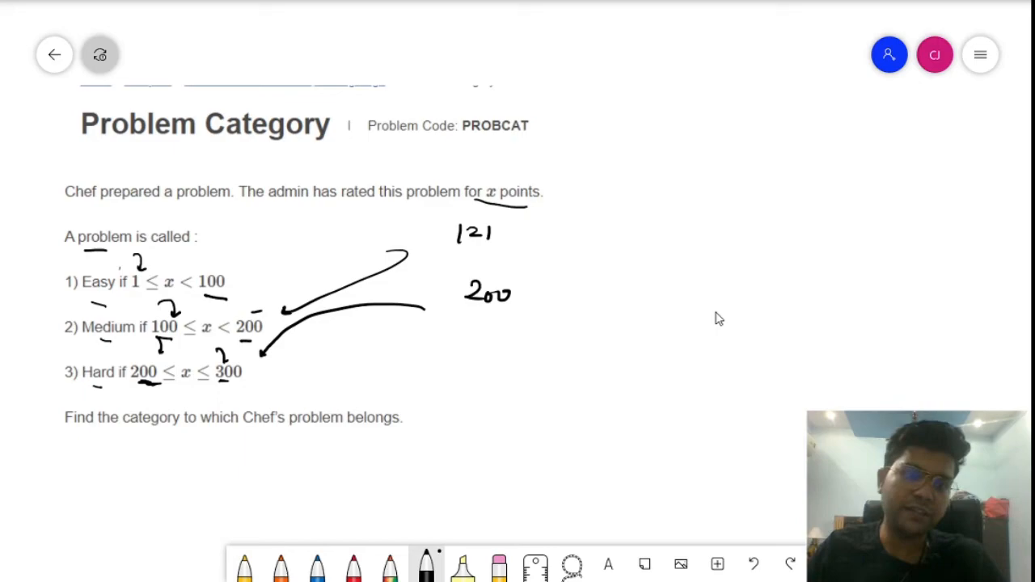
pyautogui.moveTo(129, 263); pyautogui.dragTo(324, 237)
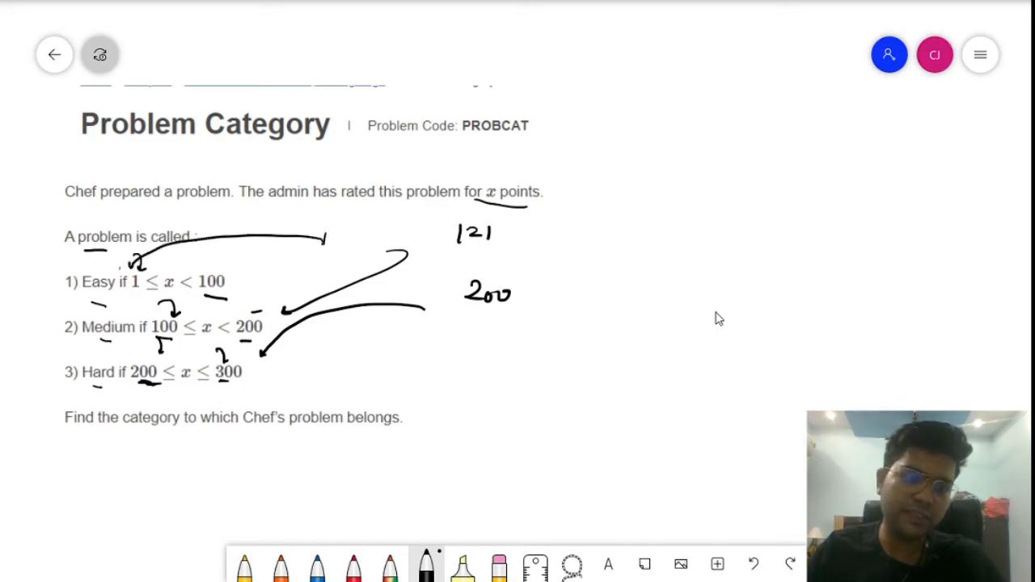
pyautogui.click(338, 260)
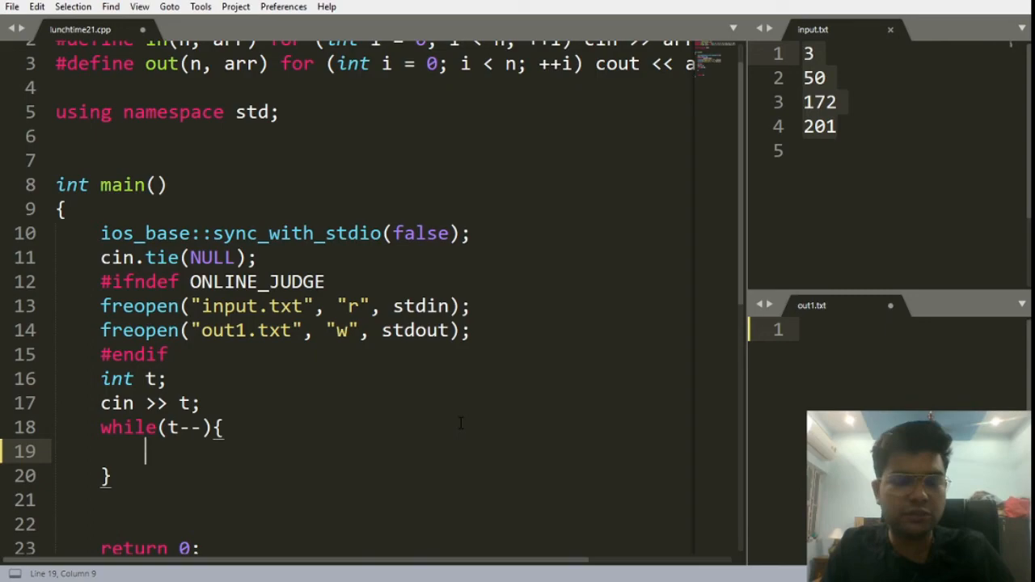
# - Declare int x and read it with cin >> x
pyautogui.write('i')
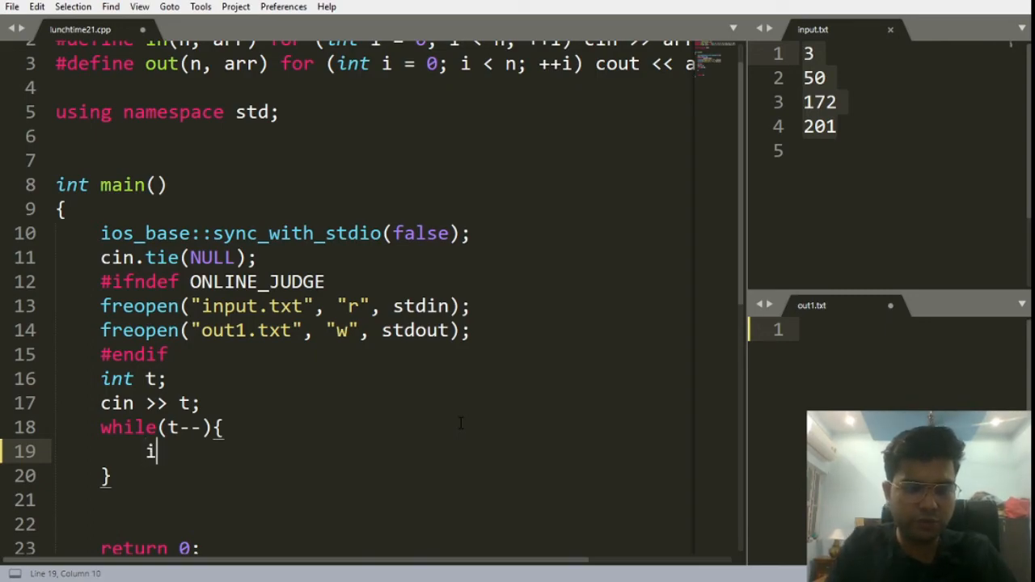
pyautogui.write('nt x;')
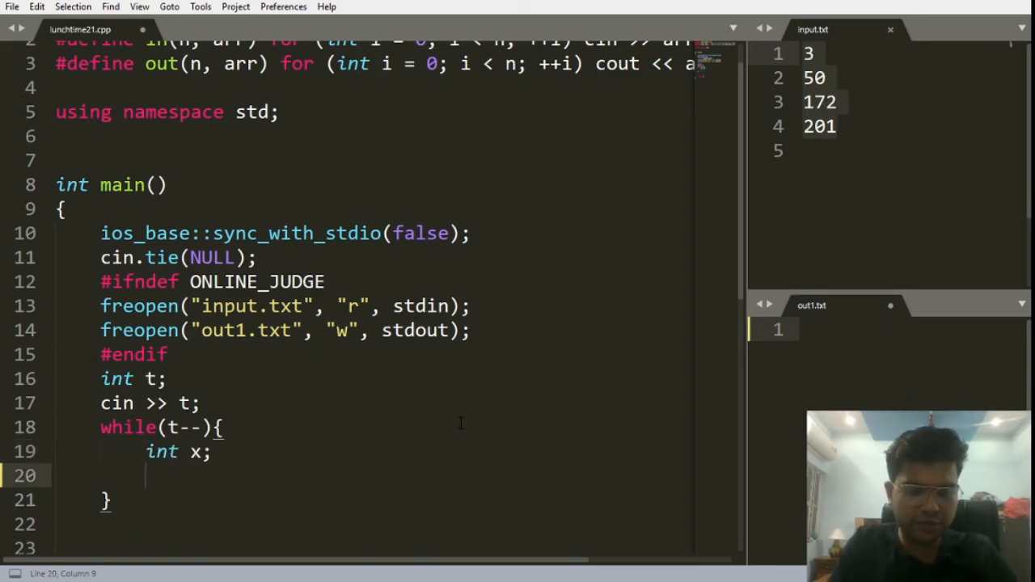
pyautogui.write('cin >> x;')
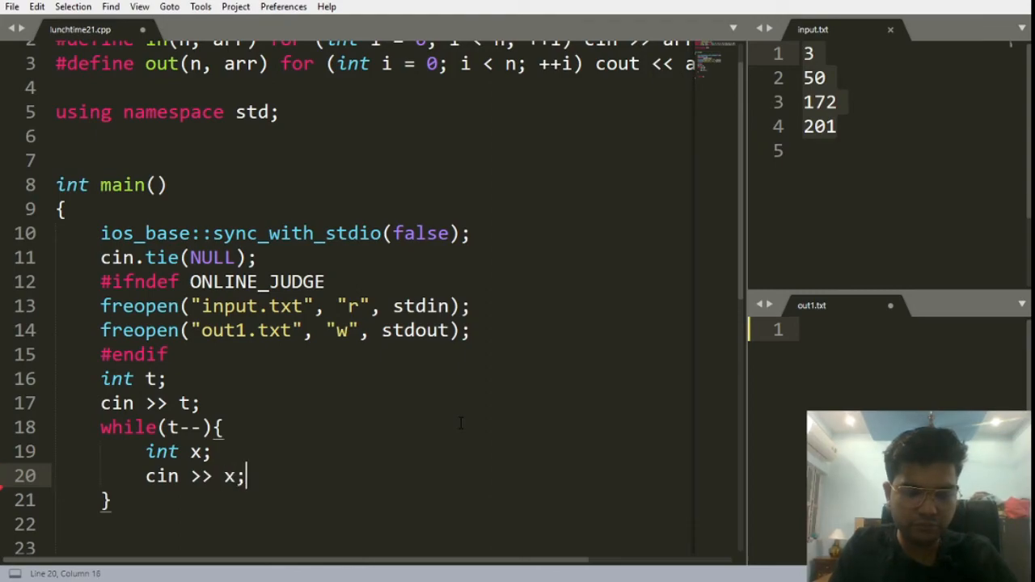
pyautogui.press('enter')
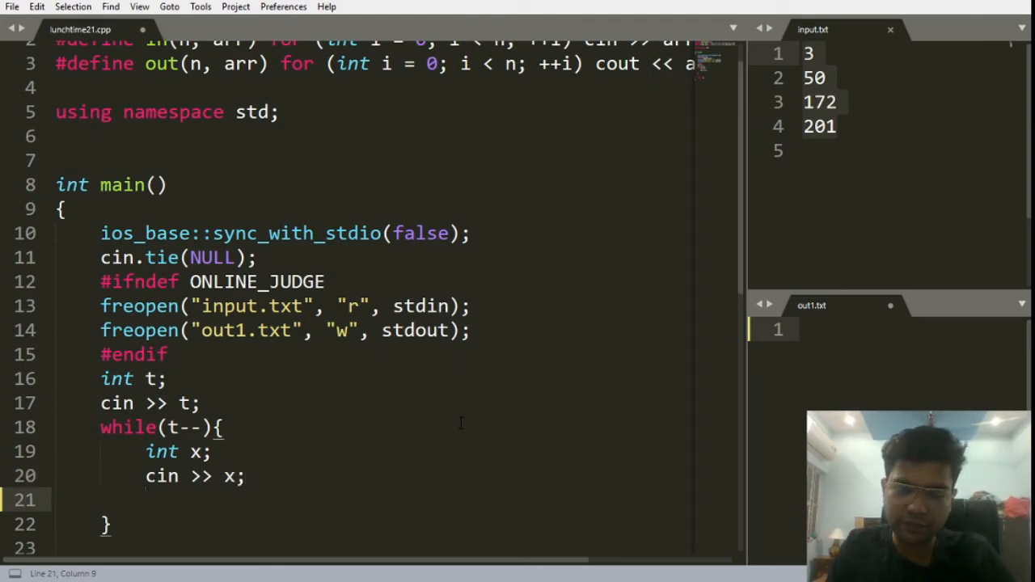
# - Add an if branch for x from 1 up to 100 that prints "Easy" with endl
pyautogui.write('if(x)')
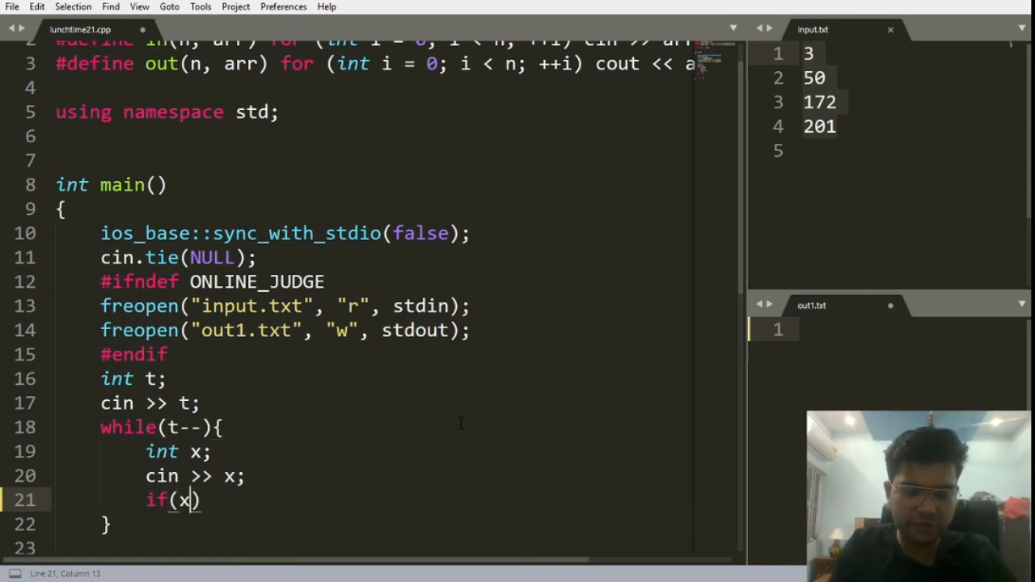
pyautogui.write('>=')
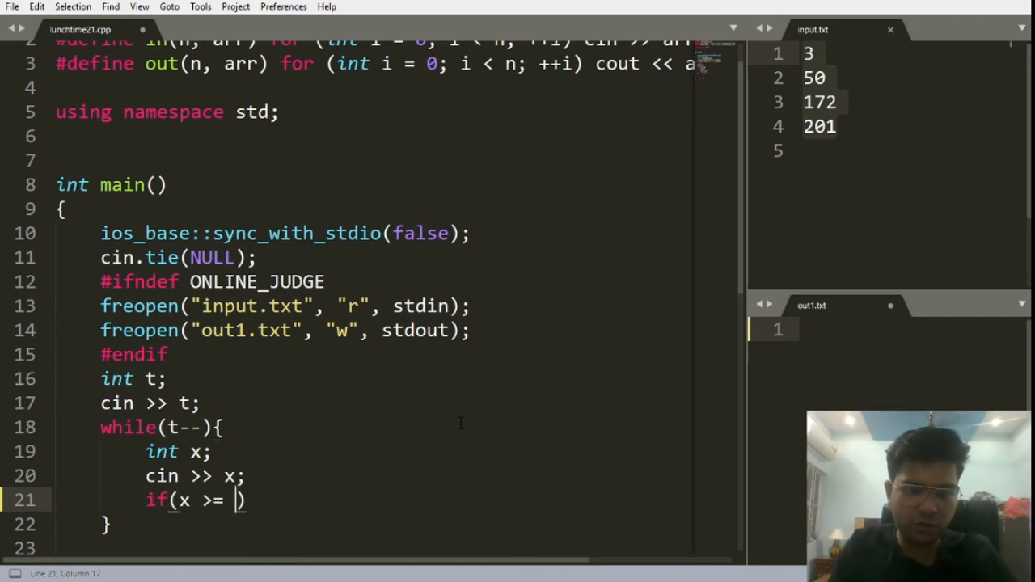
pyautogui.write('1 && x <')
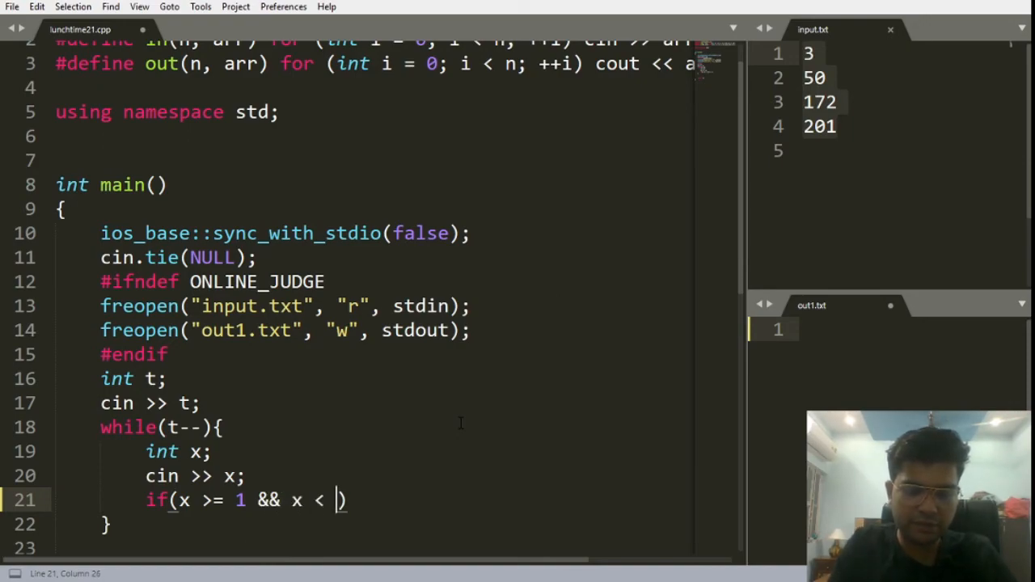
pyautogui.write('100)')
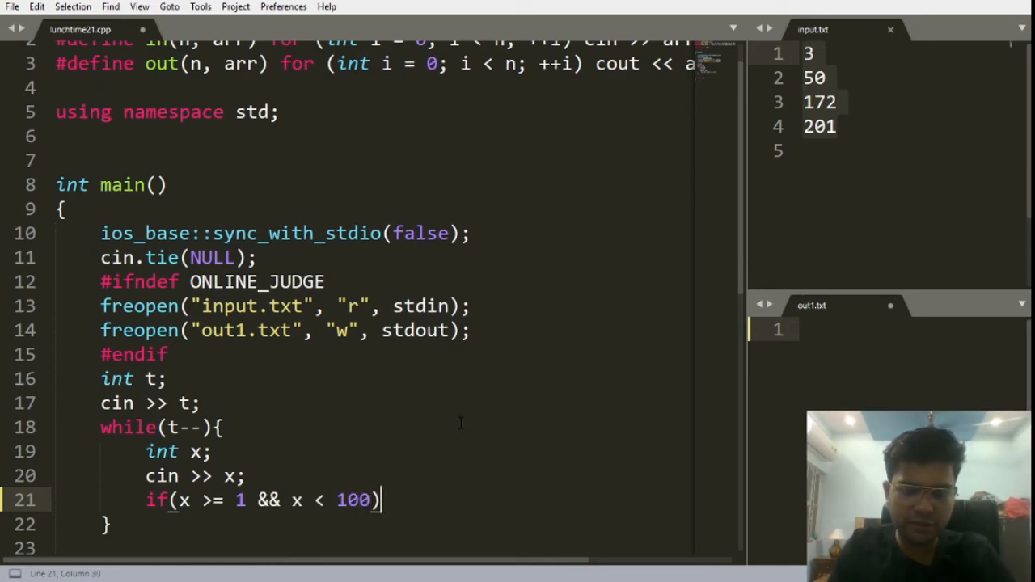
pyautogui.write('{')
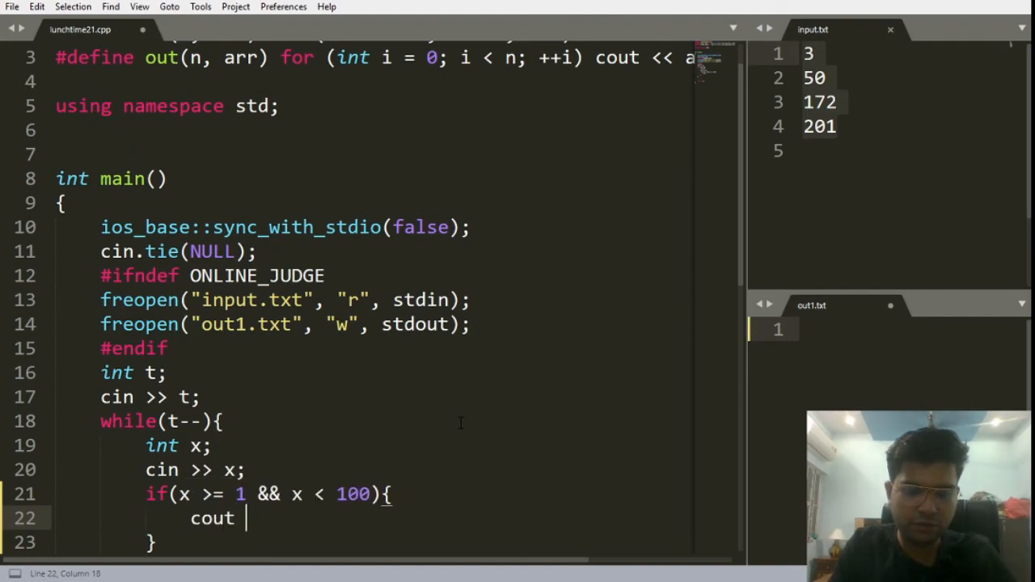
pyautogui.write('<< "E')
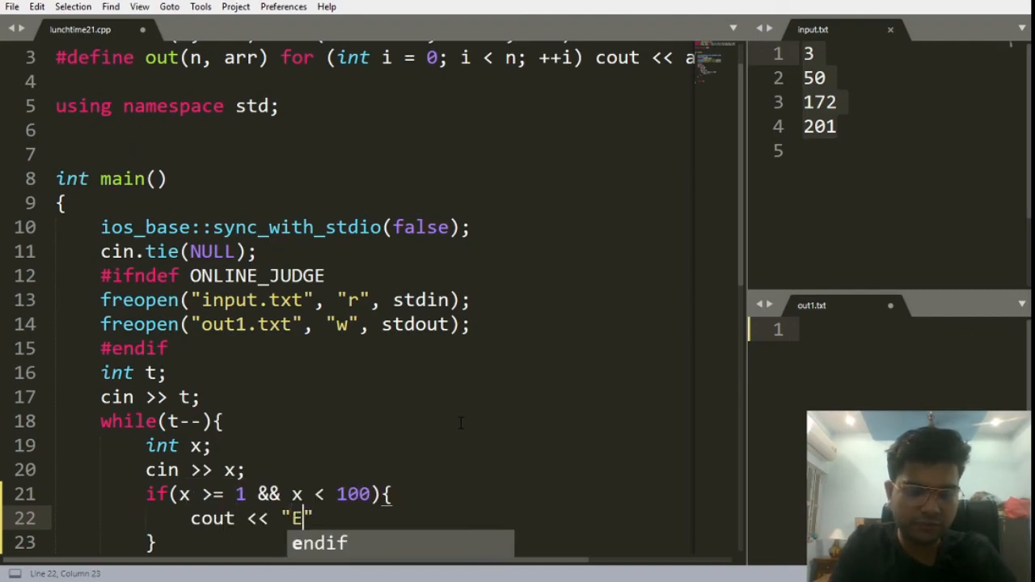
pyautogui.write('asy')
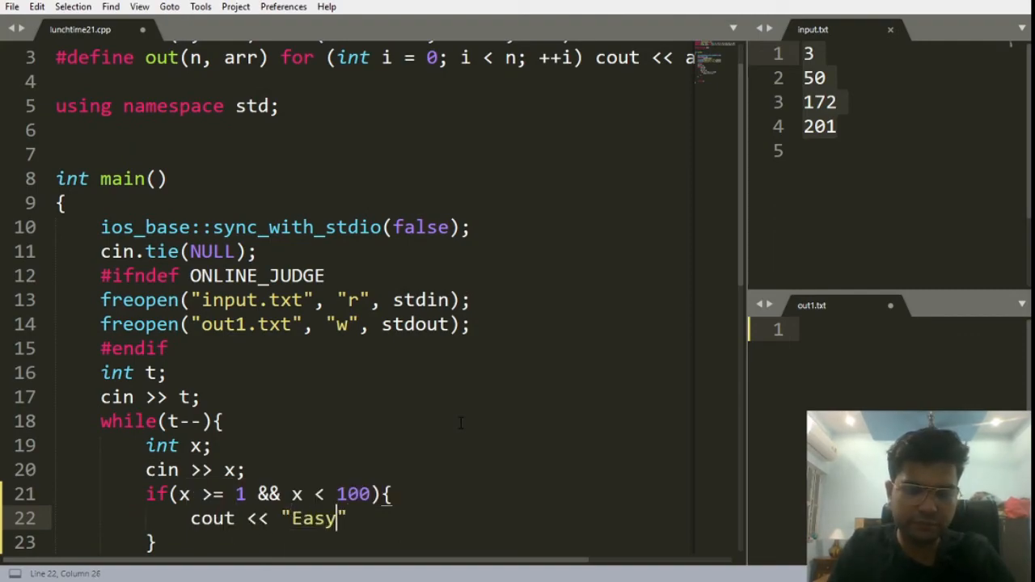
pyautogui.write('<< endl')
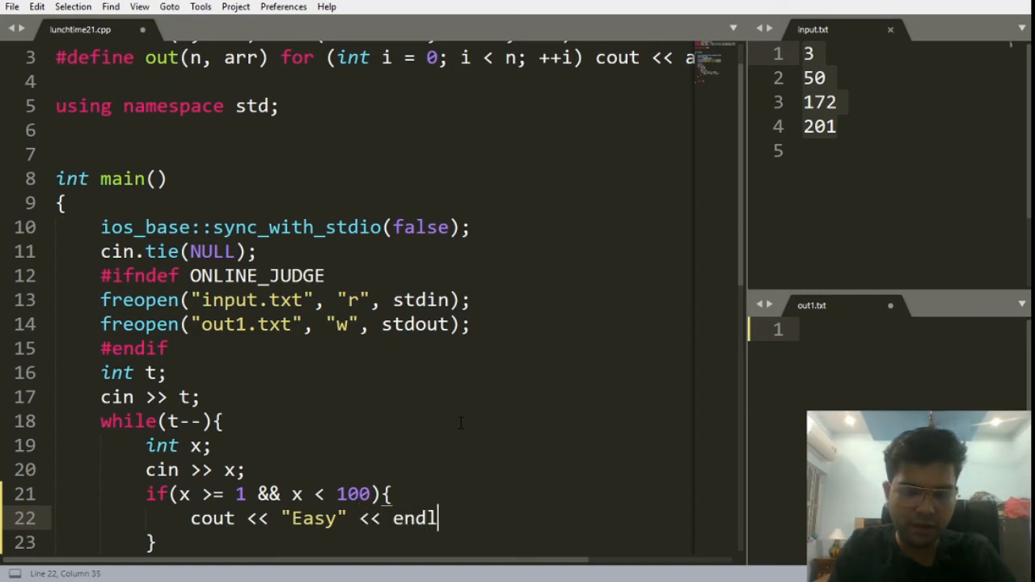
pyautogui.write(';')
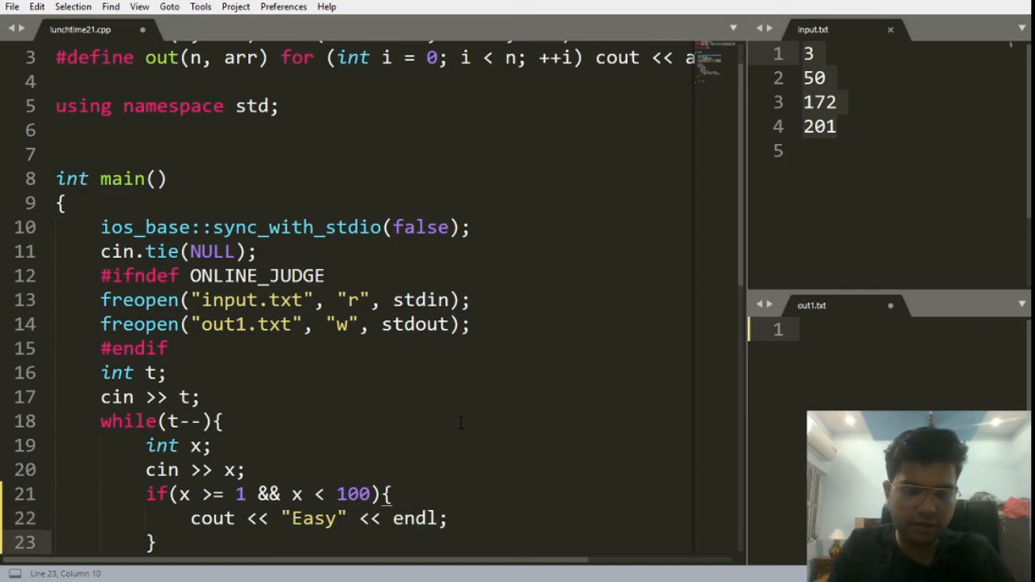
# - Start the else if (x >= 100 && x < 200) branch
pyautogui.write('else if')
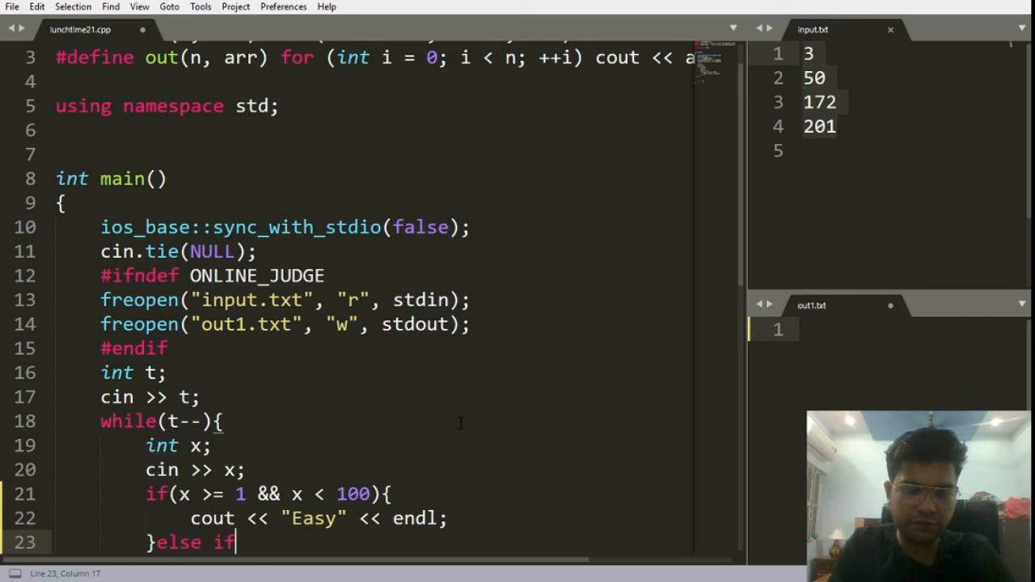
pyautogui.write('(x )')
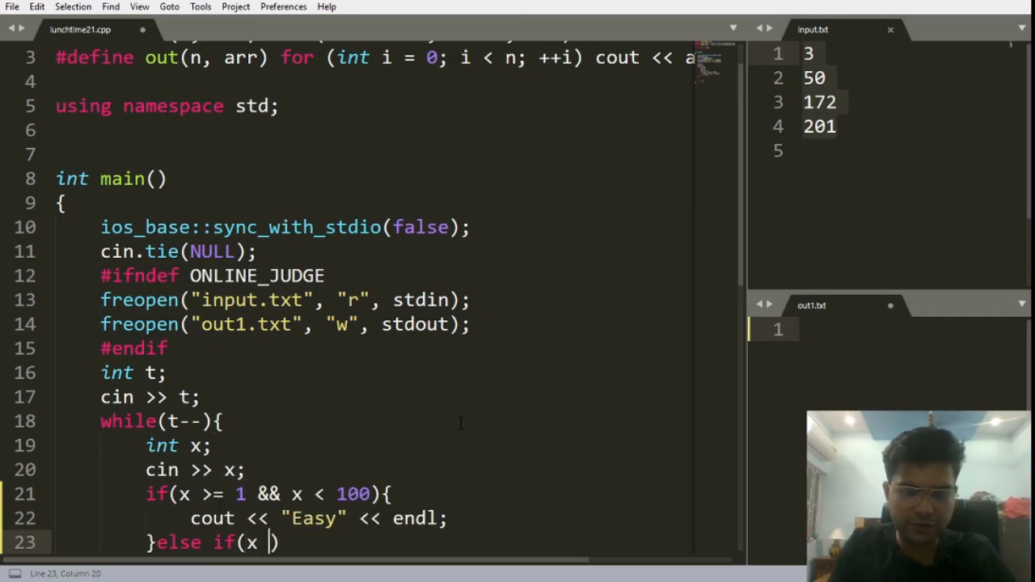
pyautogui.write('=100')
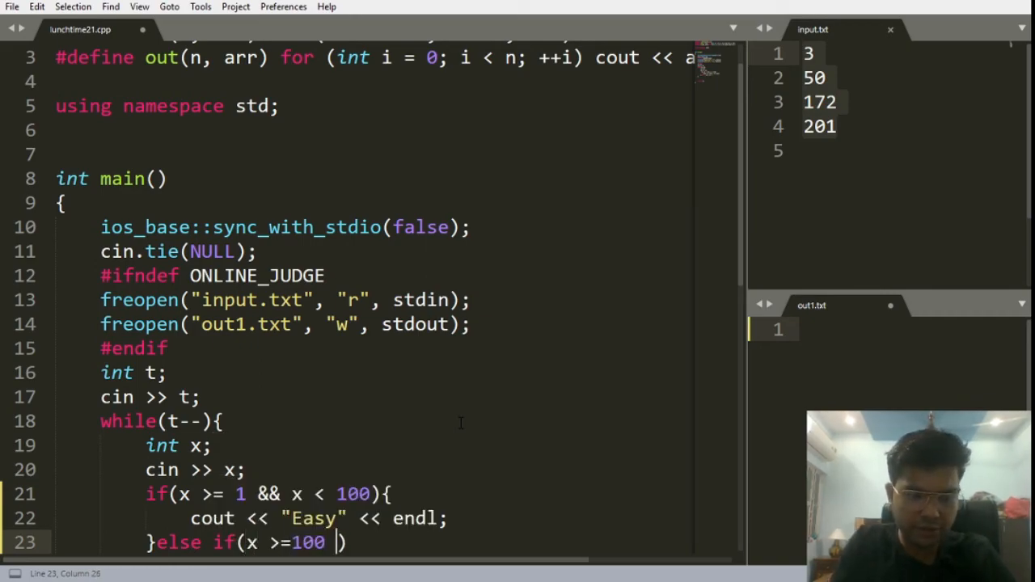
pyautogui.write('&& x < 200')
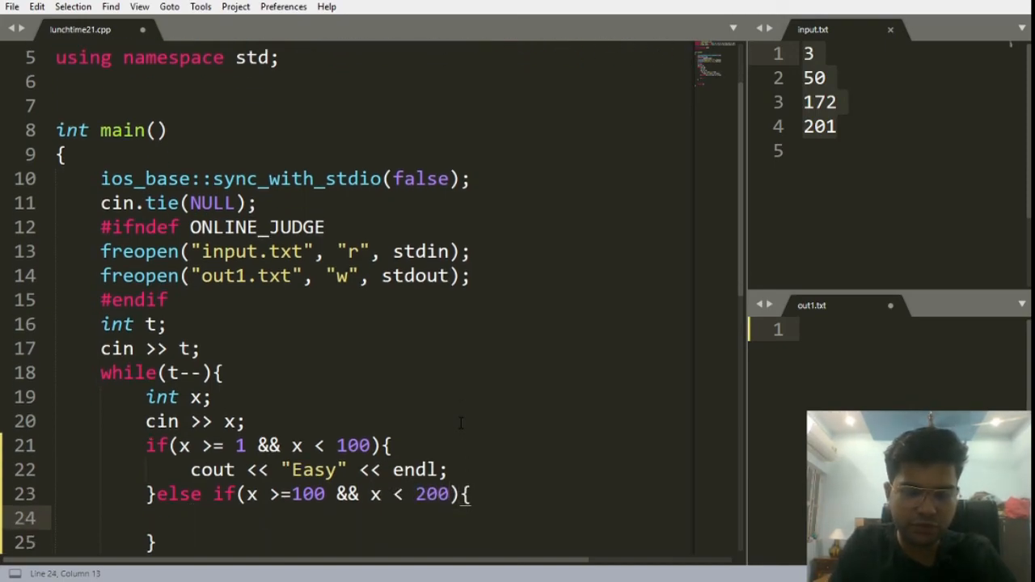
# - Print "Medium" in the else-if branch and "Hard" in a final else block
pyautogui.write('cout << ""')
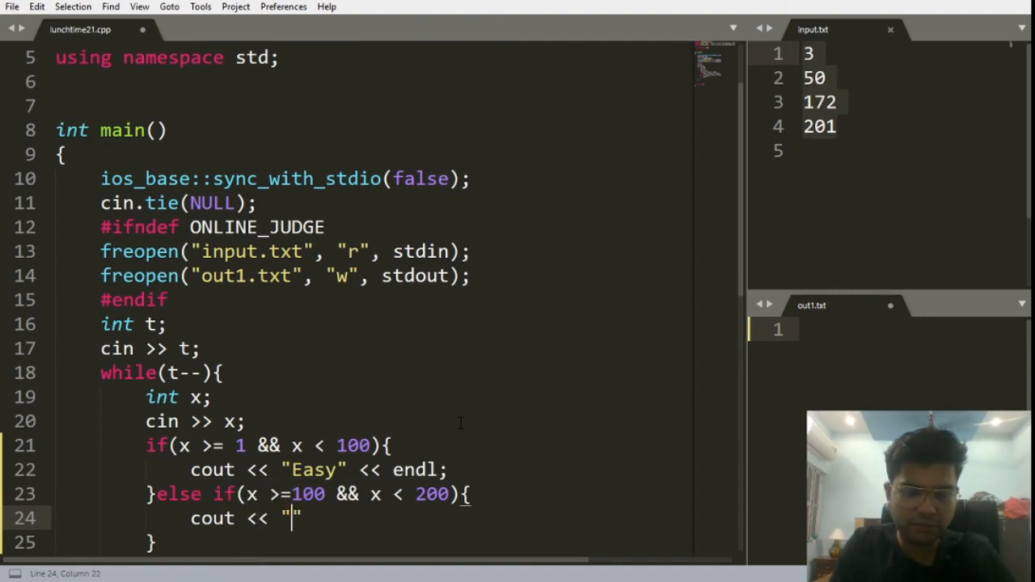
pyautogui.write('Medium')
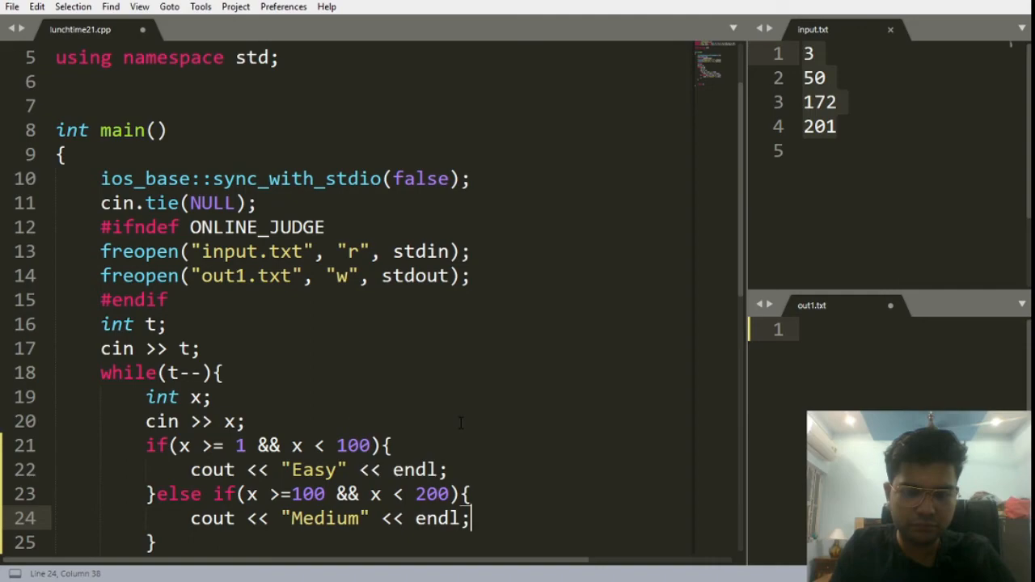
pyautogui.write('else{')
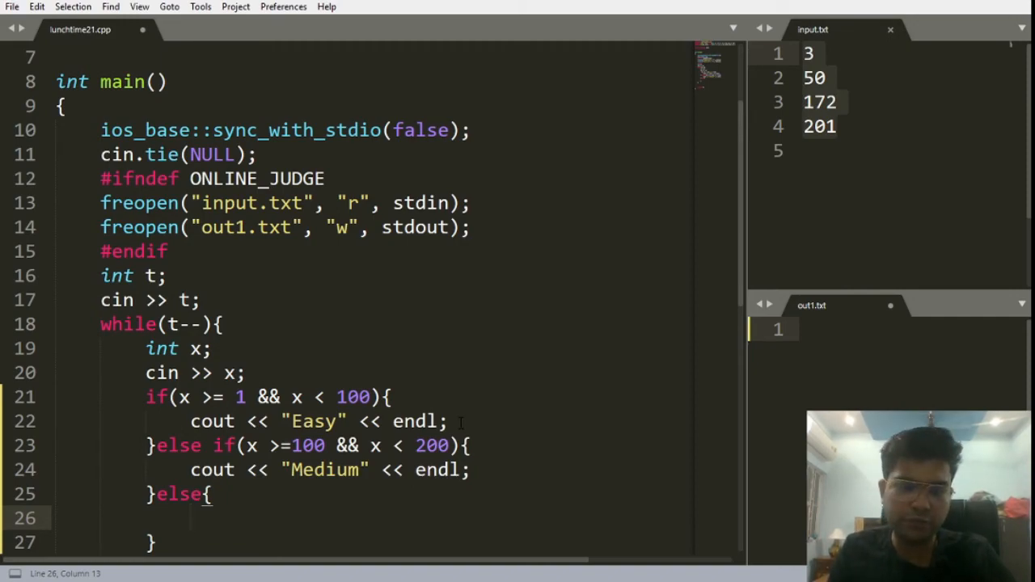
pyautogui.click(213, 494)
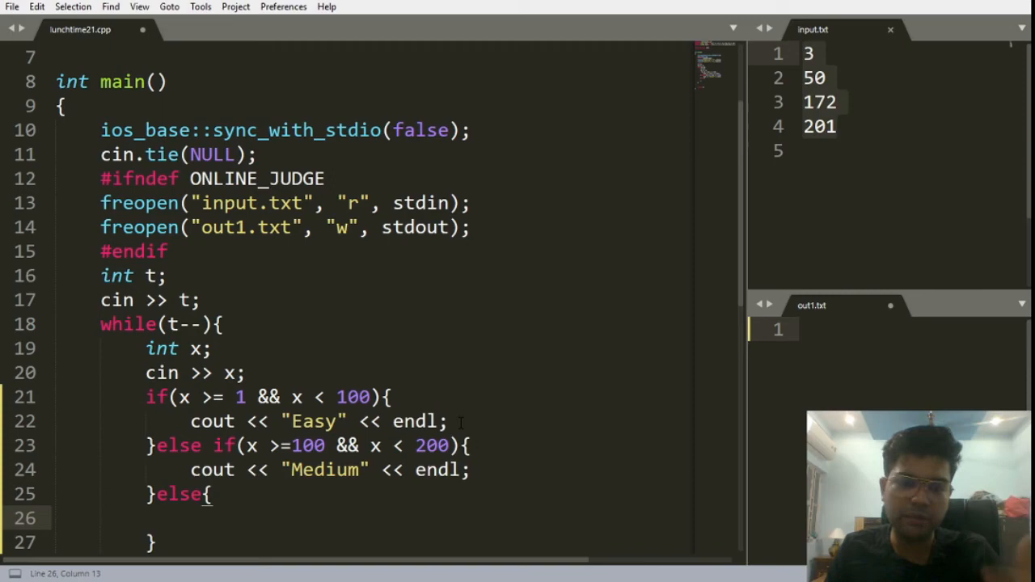
pyautogui.write('cout << "Har')
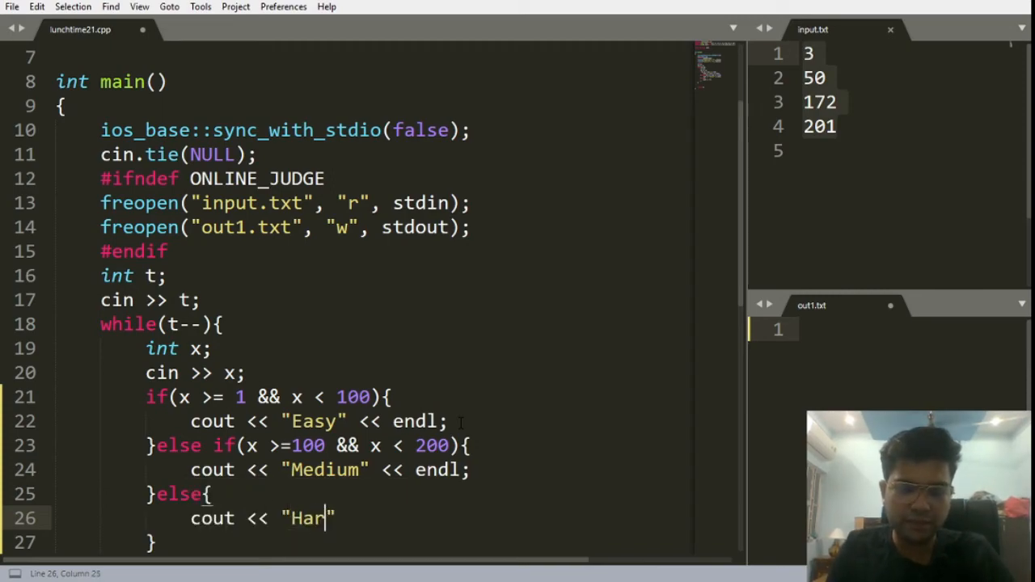
pyautogui.write('d" << endl;')
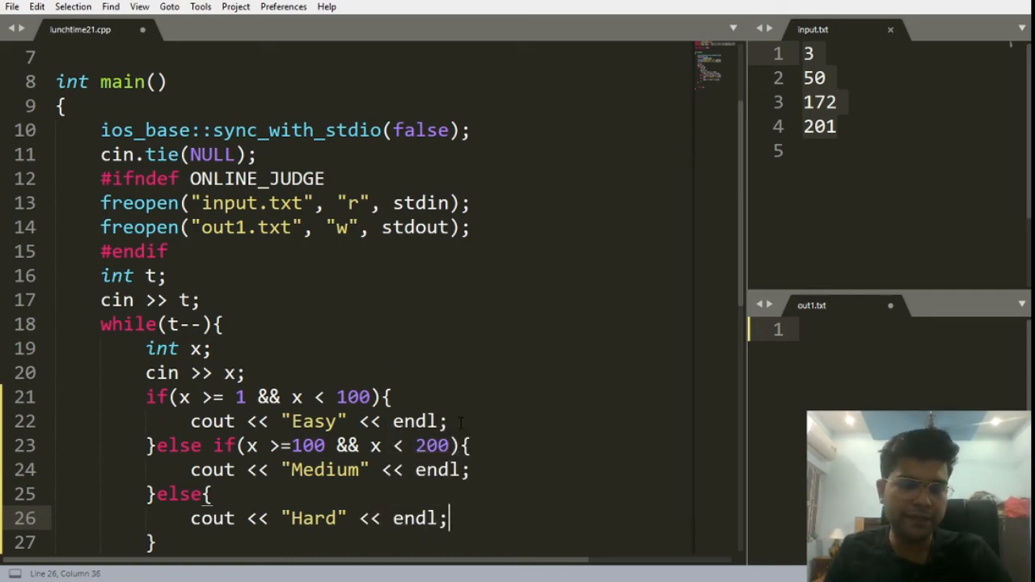
# - Select the Easy, Medium, Hard output lines in out1.txt
pyautogui.scroll(-3)
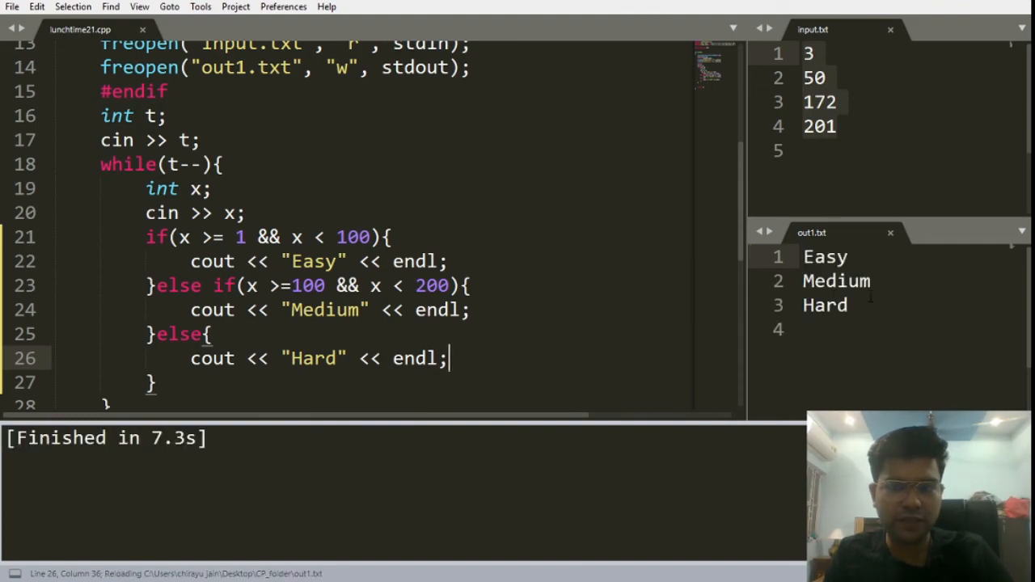
pyautogui.moveTo(804, 256); pyautogui.dragTo(848, 305)
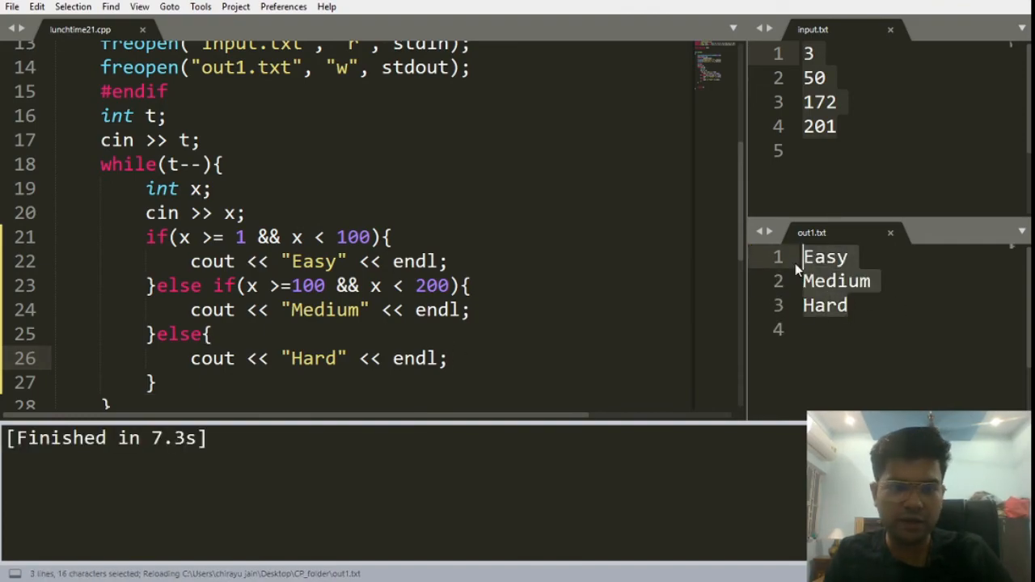
pyautogui.click(473, 310)
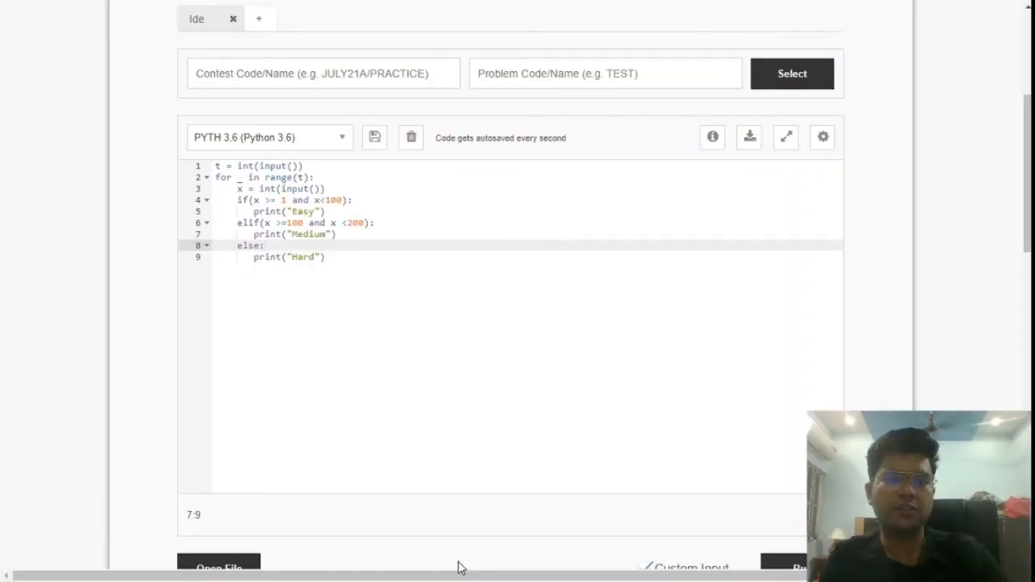
pyautogui.moveTo(338, 133)
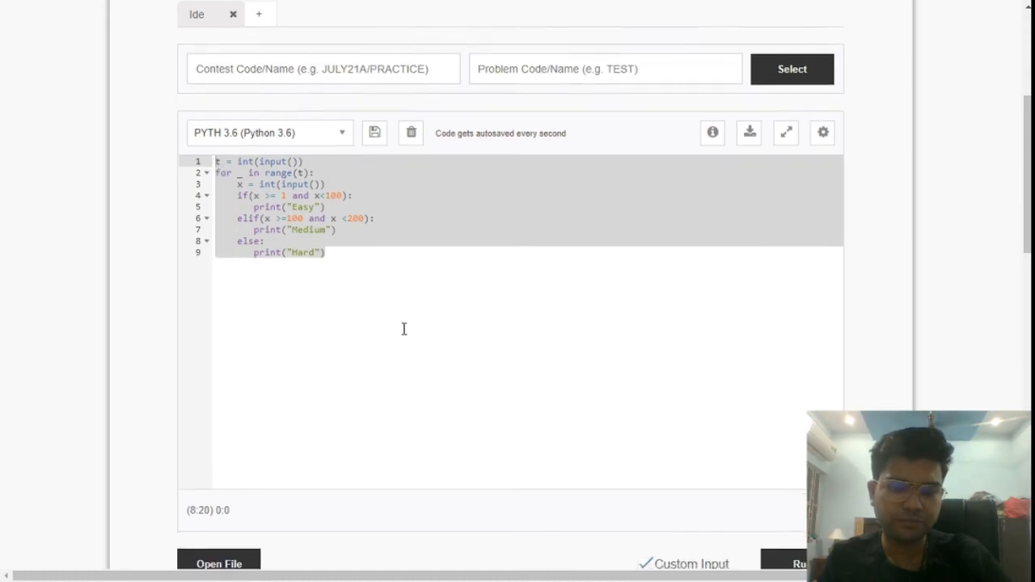
# - Run the Python 3.6 code on custom input 3, 50, 172, 201 and check the execution status
pyautogui.click(800, 419)
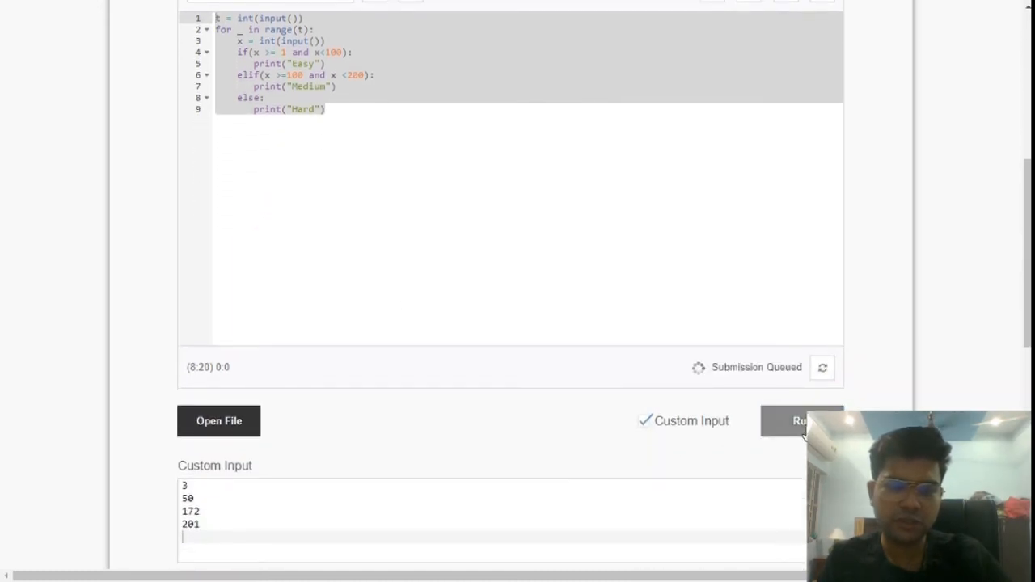
pyautogui.scroll(-3)
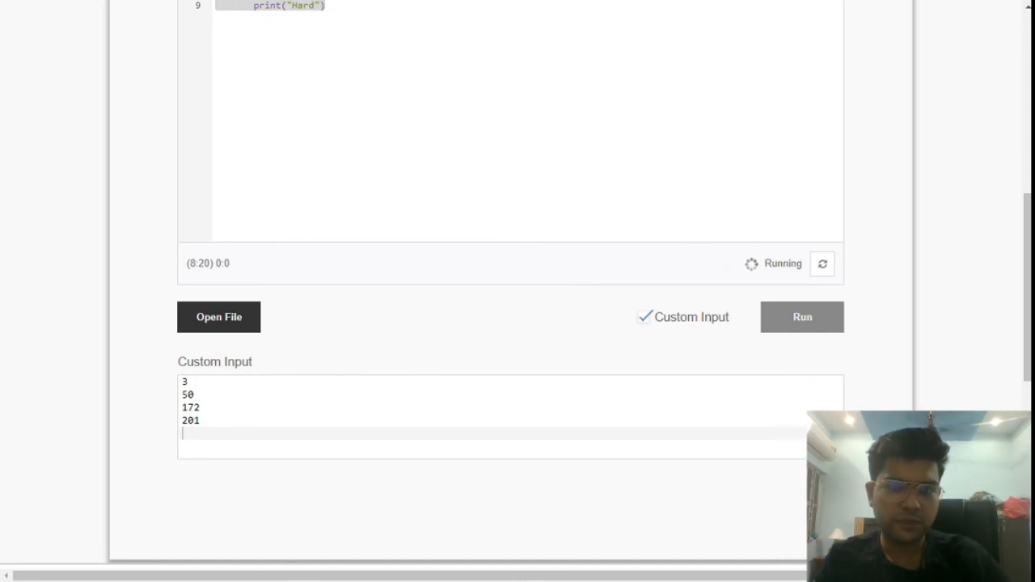
pyautogui.scroll(-3)
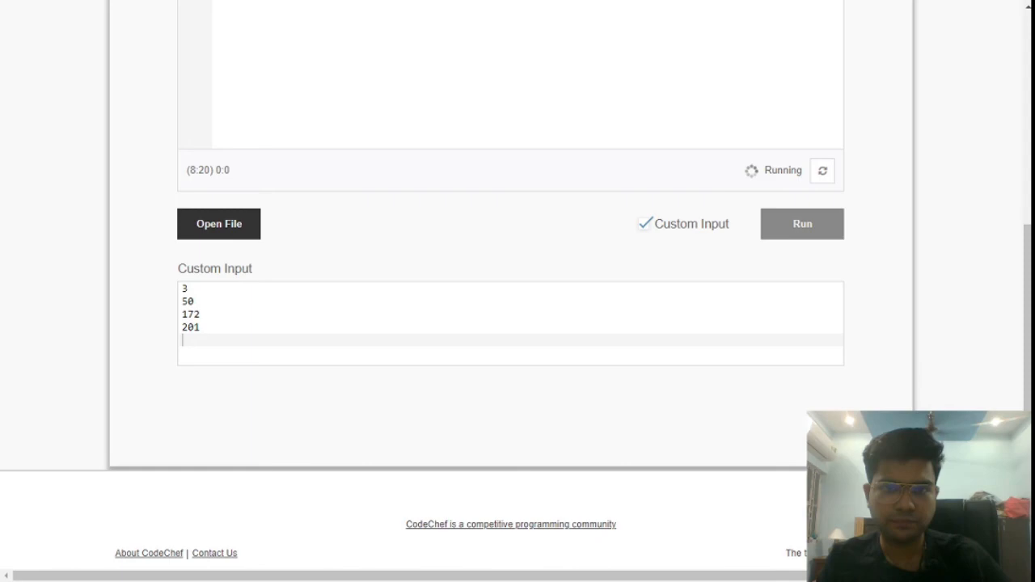
pyautogui.click(801, 224)
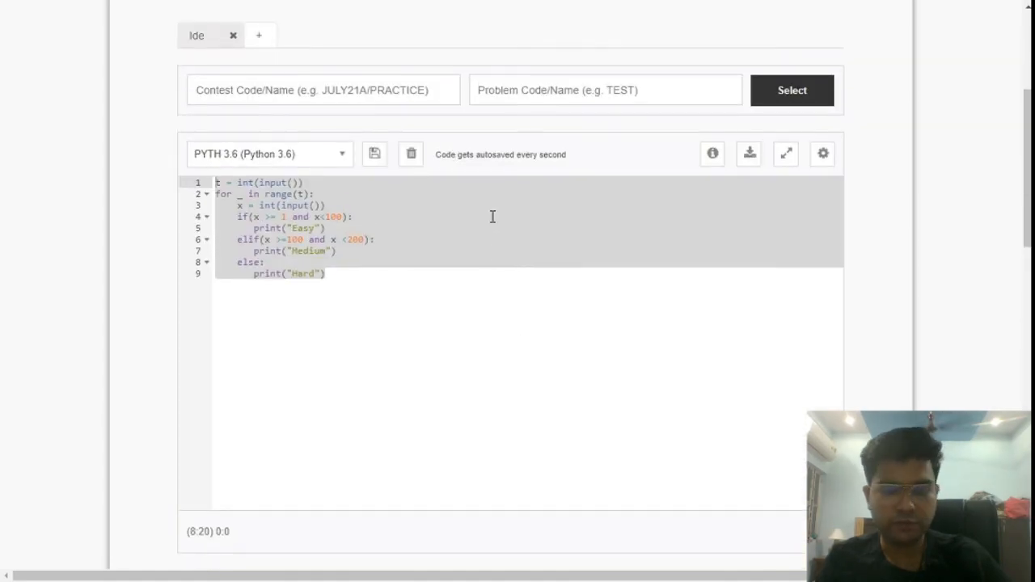
# - Choose C++14 (gcc 6.3) as the language and submit the solution
pyautogui.click(247, 424)
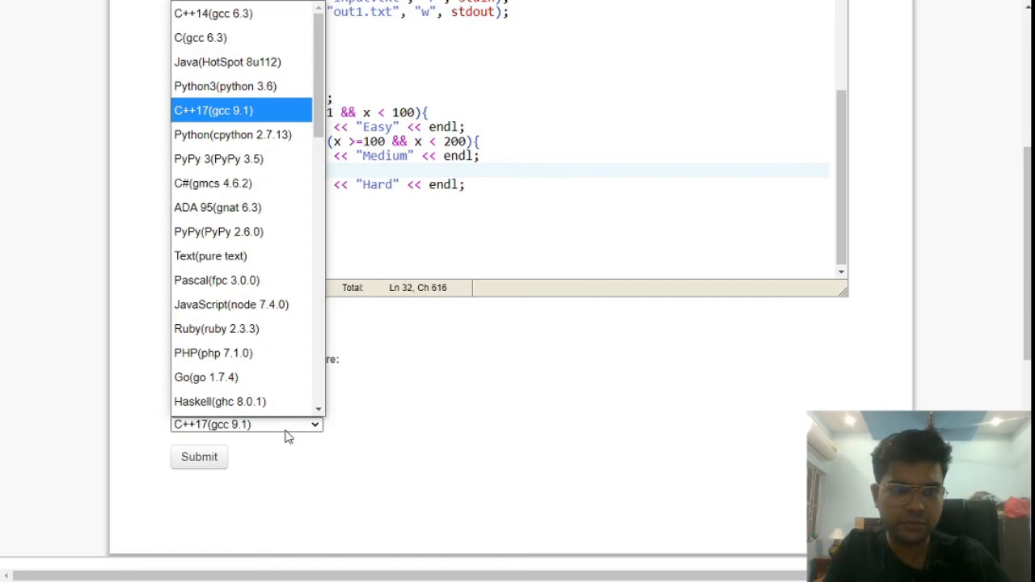
pyautogui.moveTo(225, 86)
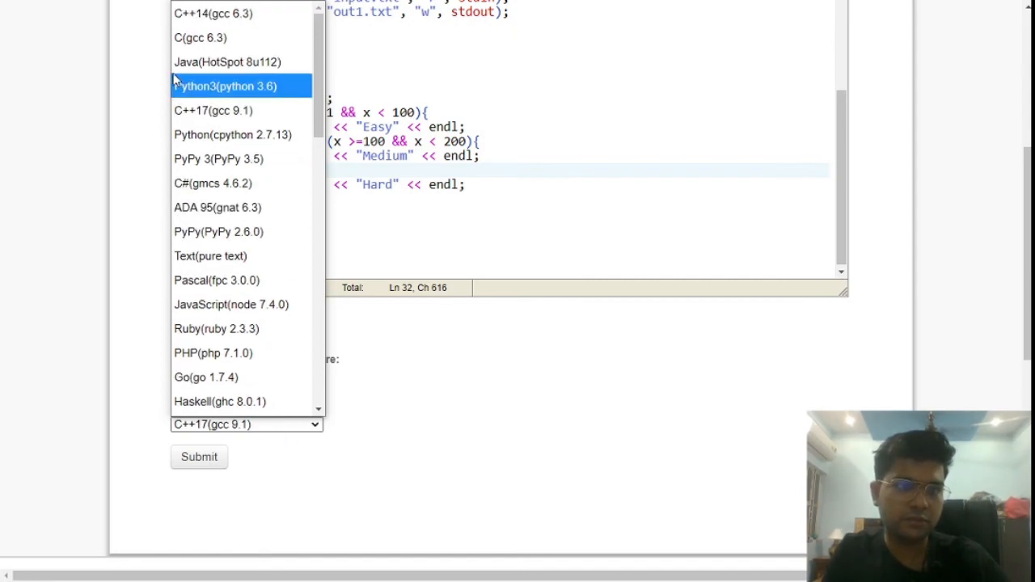
pyautogui.click(214, 13)
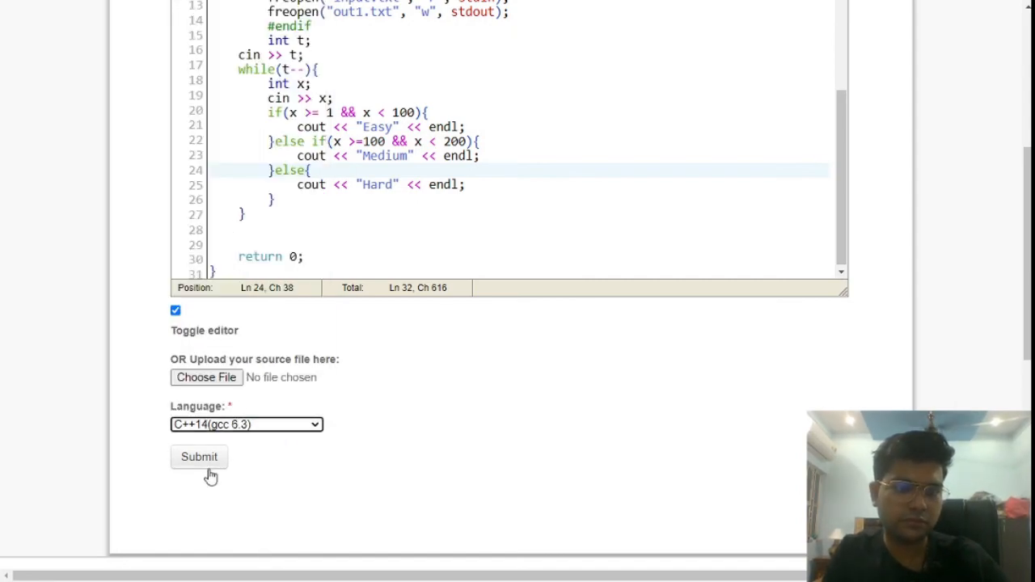
pyautogui.click(198, 456)
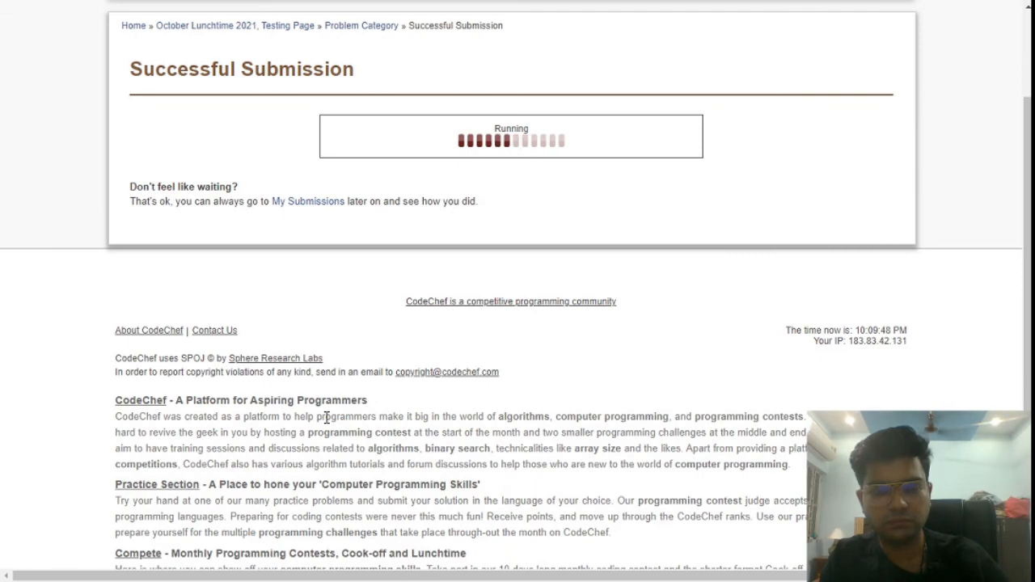